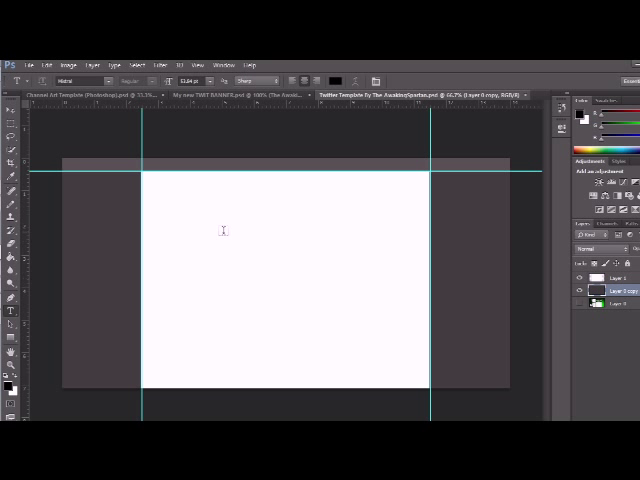
pyautogui.moveTo(271, 180)
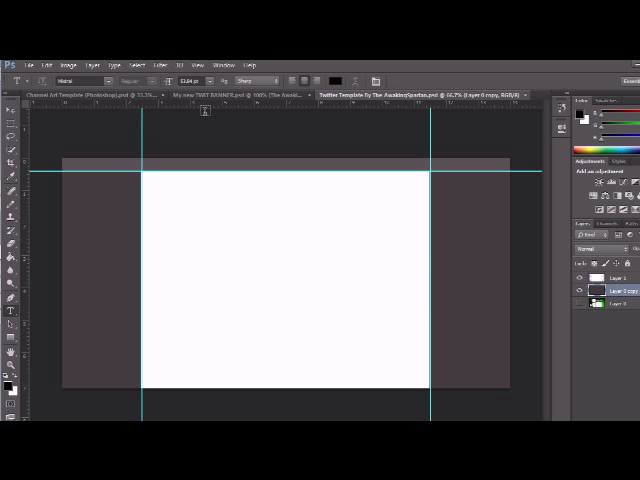
# - Switch to the 'My new TWIT BANNER' document to view the finished example
pyautogui.click(230, 98)
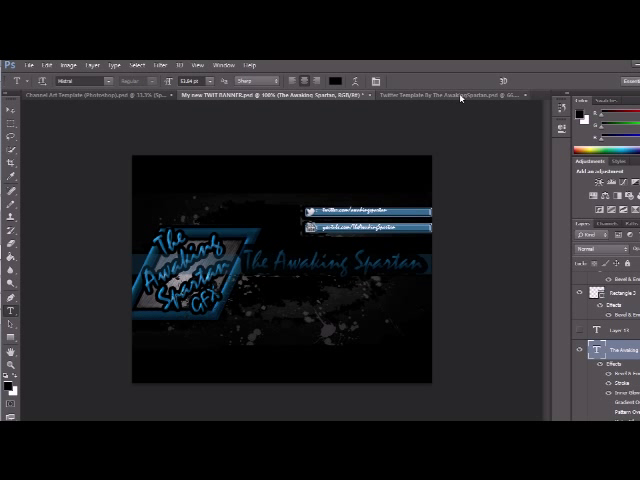
# - Switch back to the Twitter Template document and select Layer 0
pyautogui.click(430, 95)
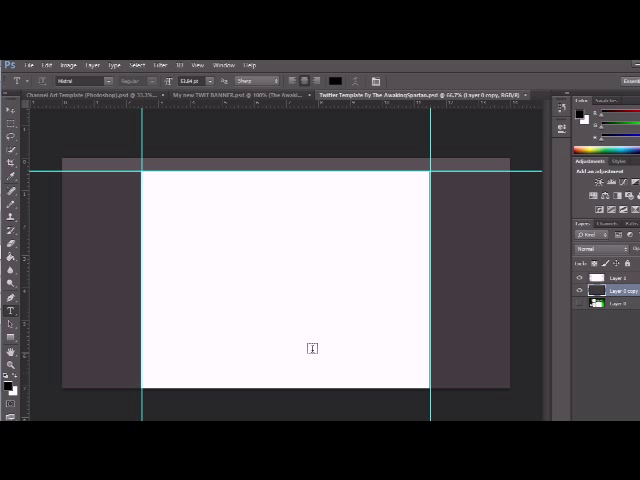
pyautogui.click(610, 300)
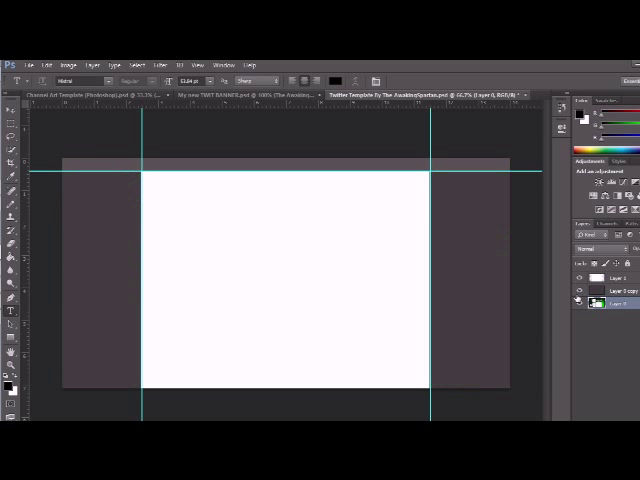
pyautogui.moveTo(568, 287)
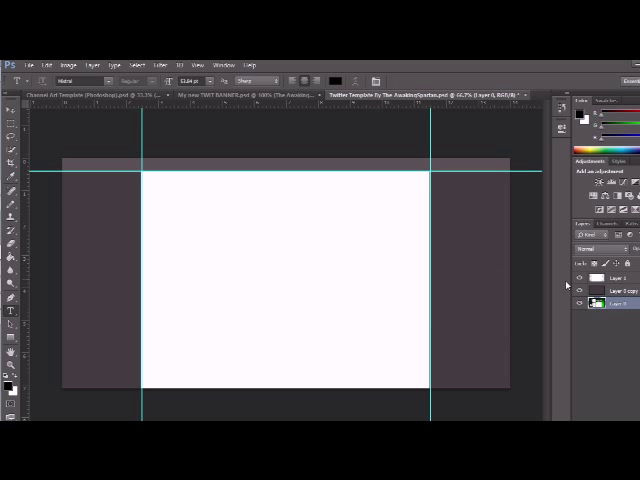
# - Make Layer 1, the white centre layer, the active layer
pyautogui.click(615, 277)
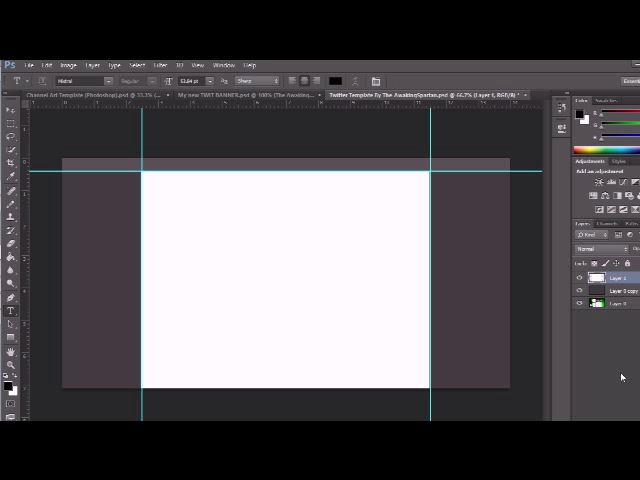
pyautogui.moveTo(607, 365)
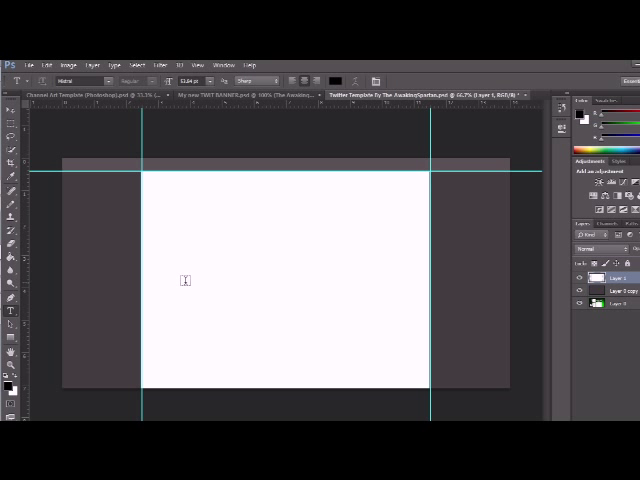
pyautogui.moveTo(148, 157)
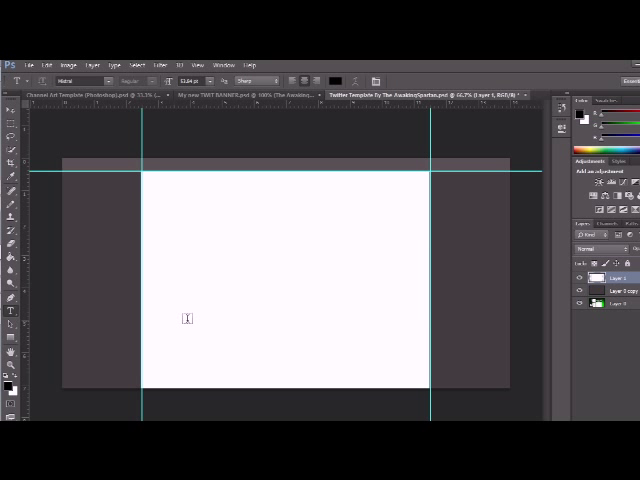
pyautogui.moveTo(323, 198)
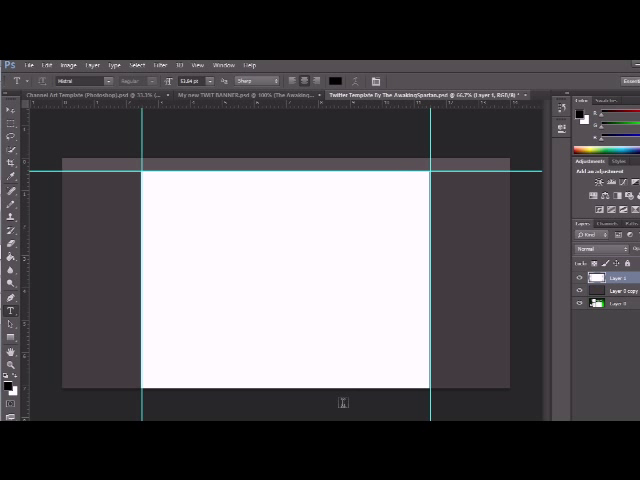
pyautogui.moveTo(128, 184)
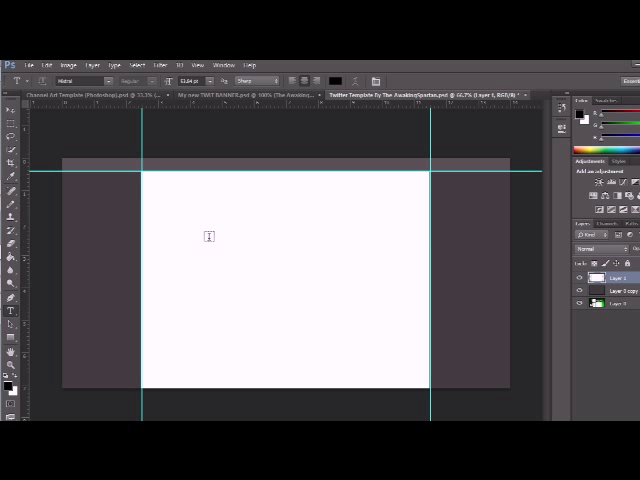
pyautogui.moveTo(275, 202)
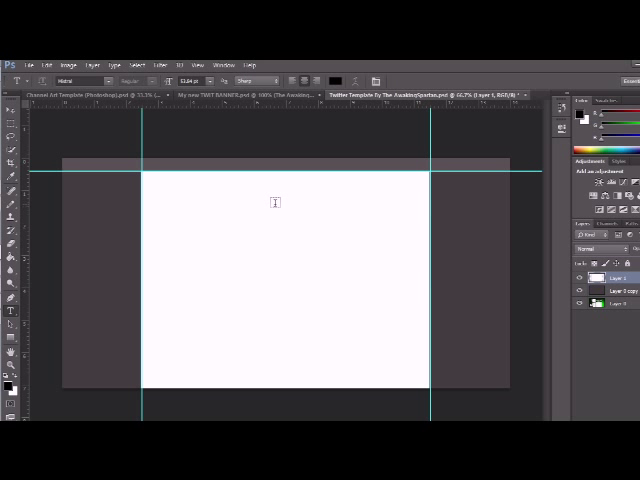
pyautogui.moveTo(237, 298)
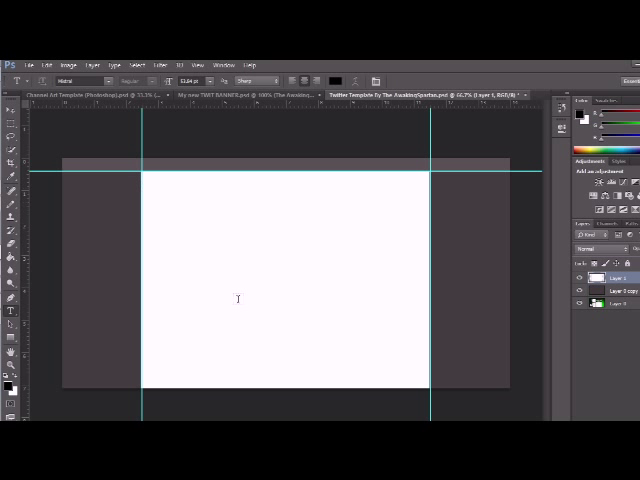
pyautogui.moveTo(178, 243)
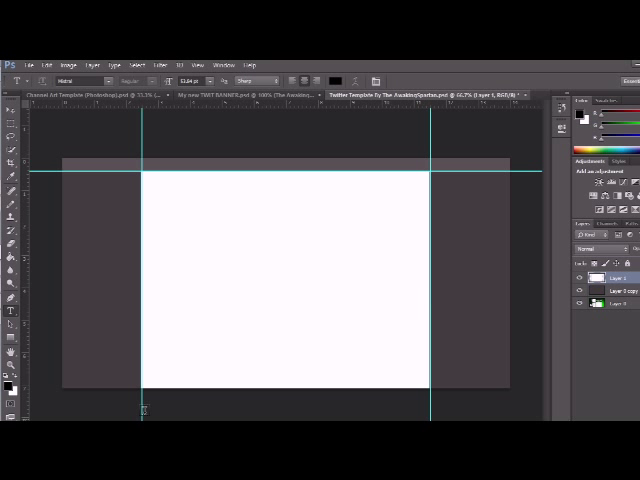
pyautogui.moveTo(78, 308)
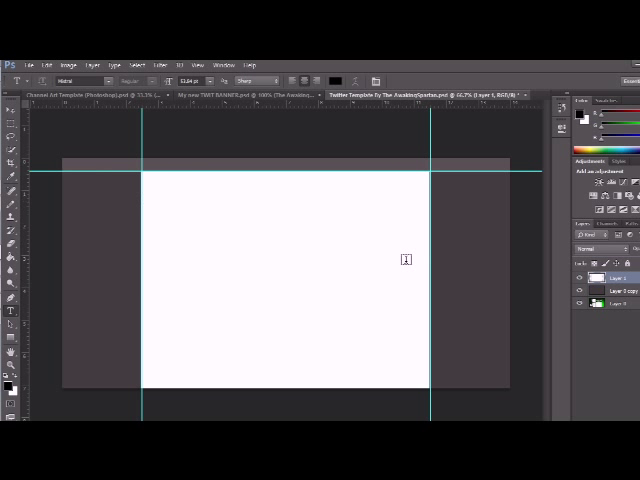
pyautogui.moveTo(231, 336)
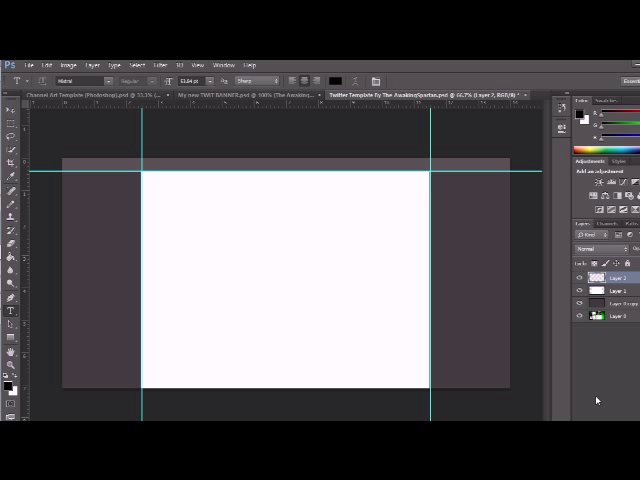
pyautogui.moveTo(565, 334)
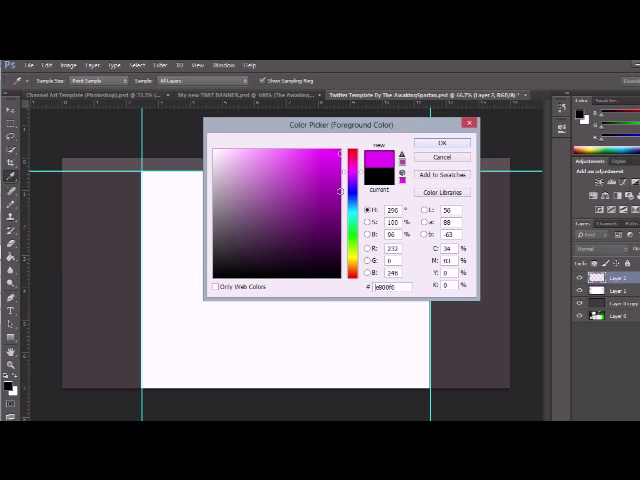
# - Confirm bright pink as the foreground fill colour for the side strips
pyautogui.click(441, 143)
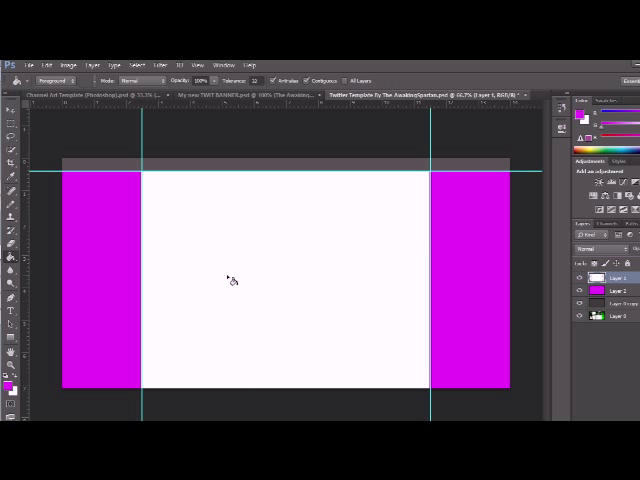
pyautogui.moveTo(88, 258)
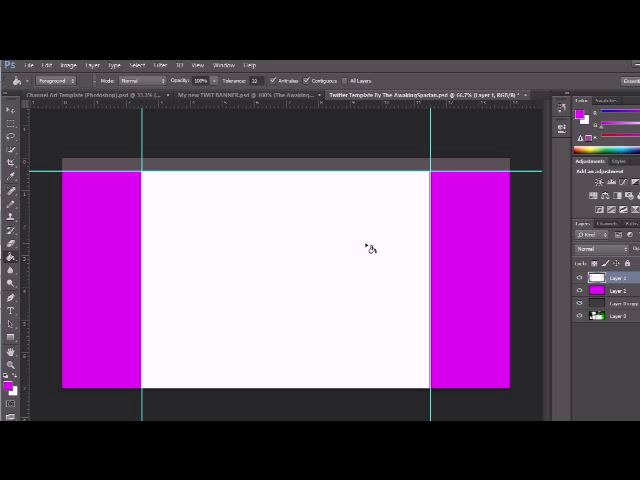
pyautogui.moveTo(45, 195)
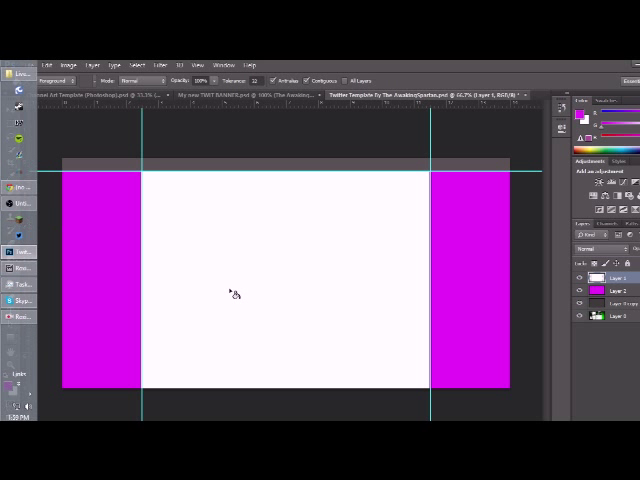
# - Draw a paragraph text frame over the right pink strip with the Type tool
pyautogui.click(13, 103)
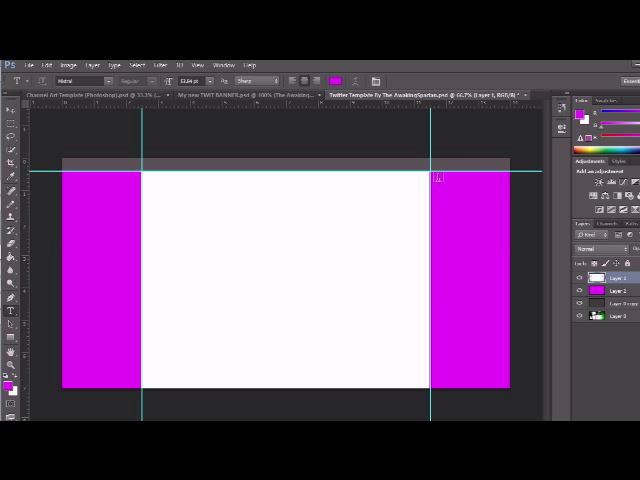
pyautogui.moveTo(437, 172); pyautogui.dragTo(502, 388)
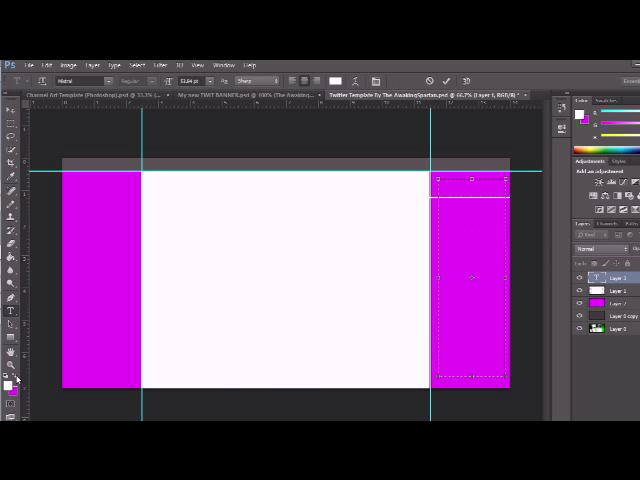
# - Type the script lines 'thhdojoj', 'graphoic' and 'hidd' into the right-strip frame
pyautogui.write('thhdojoj')
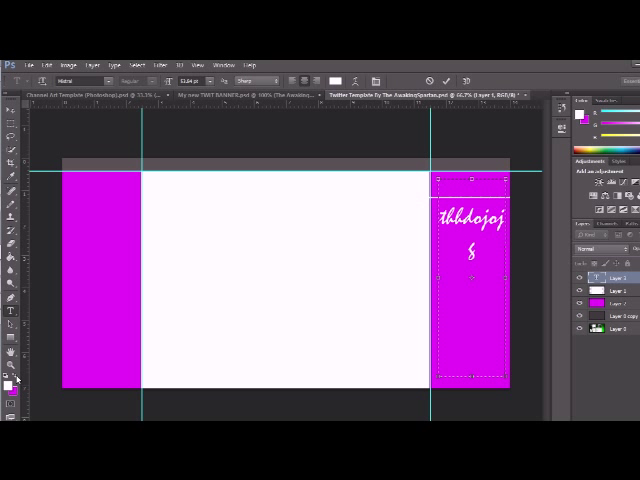
pyautogui.write('grapho')
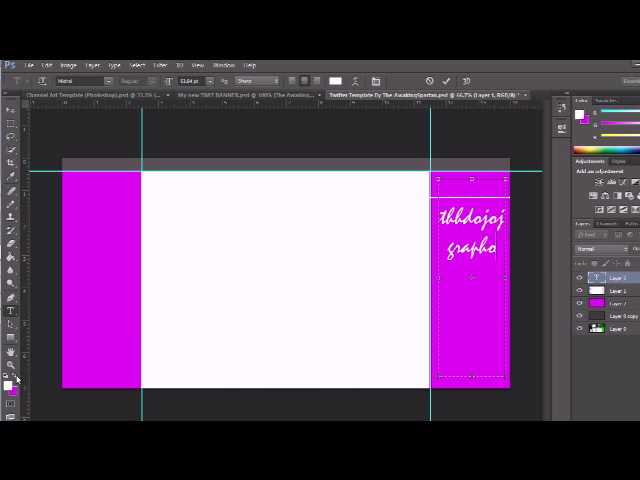
pyautogui.write('ic')
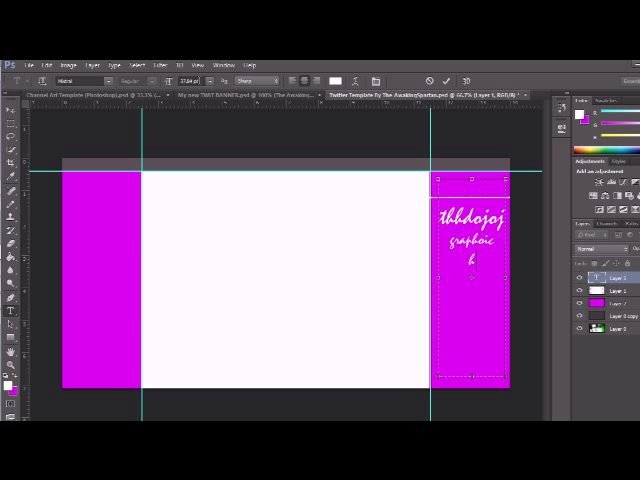
pyautogui.write('idd')
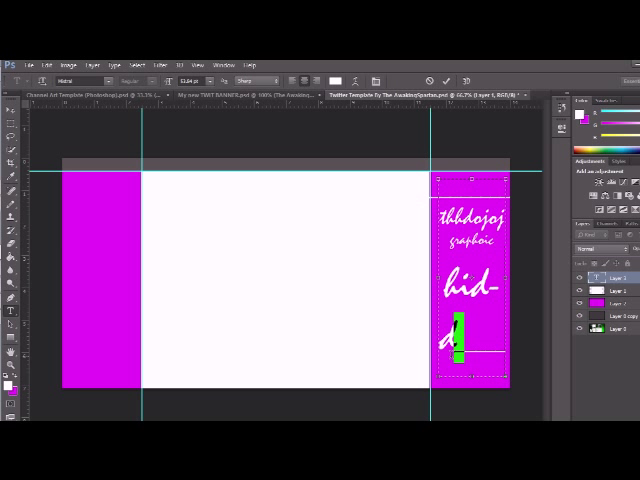
pyautogui.write('d')
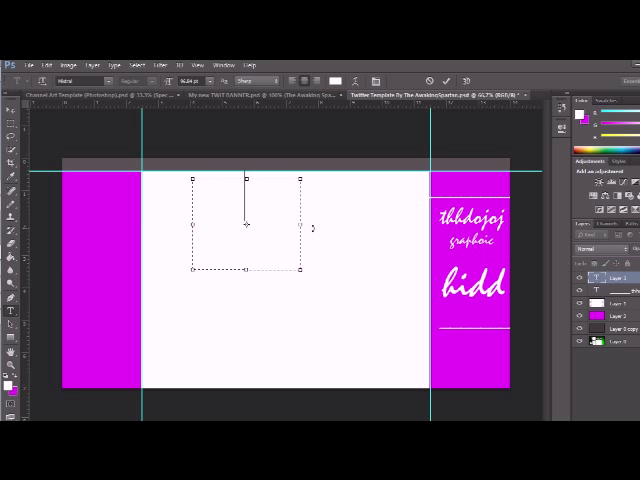
# - Create a new text frame and type 'youtube.com/theawakingspartan' into it
pyautogui.moveTo(318, 226); pyautogui.dragTo(335, 231)
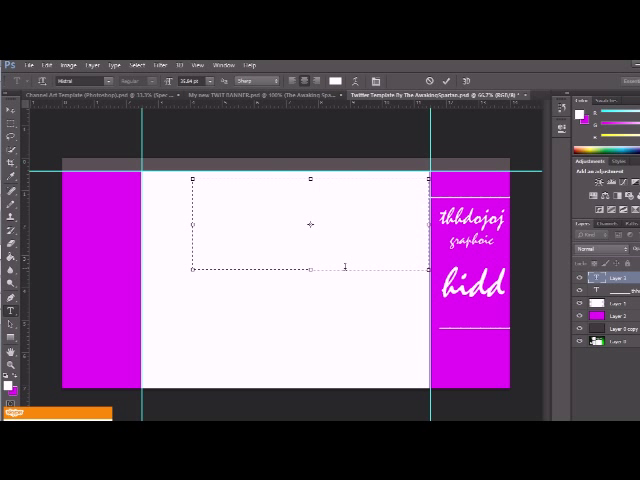
pyautogui.click(340, 185)
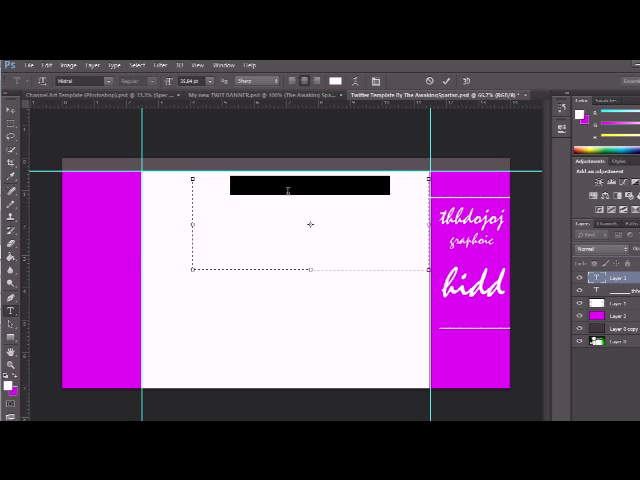
pyautogui.write('youtube.com/theawakingspartan')
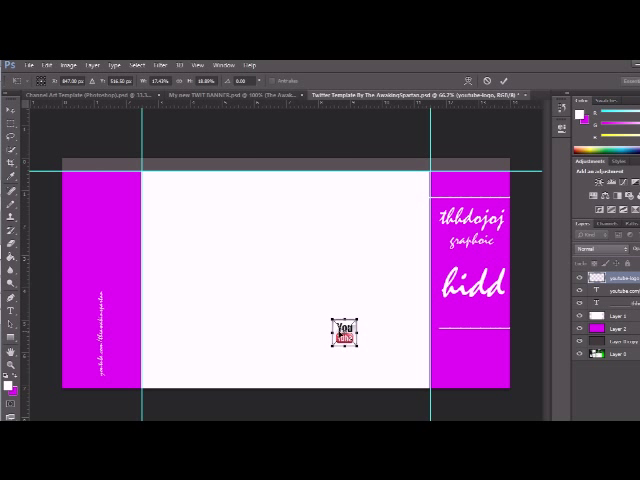
# - Drag the YouTube logo from the centre onto the left pink strip
pyautogui.moveTo(345, 335); pyautogui.dragTo(75, 335)
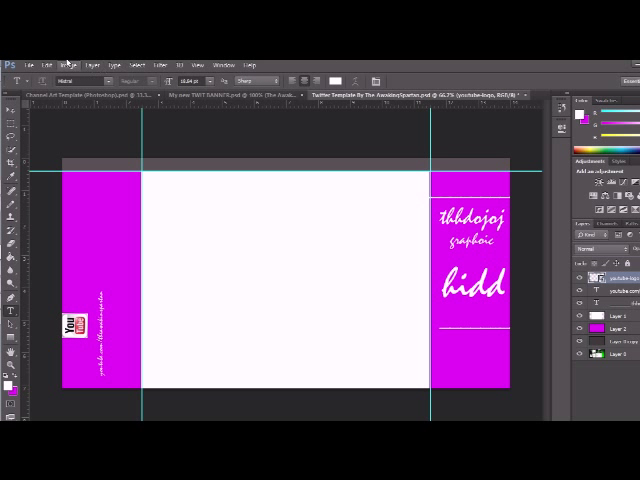
pyautogui.click(74, 58)
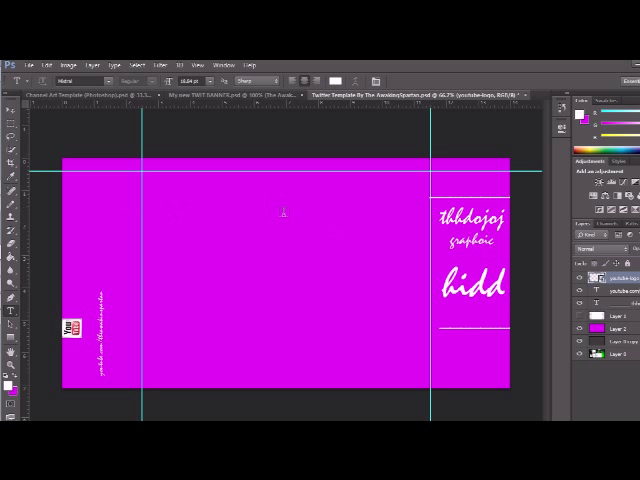
pyautogui.moveTo(437, 334)
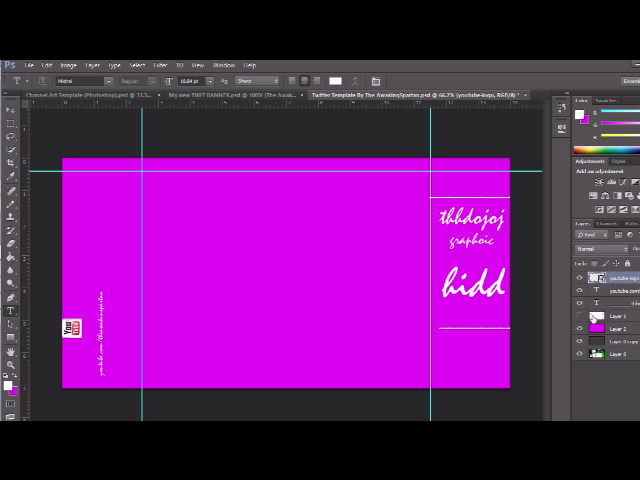
# - Turn Layer 1's visibility back on so the white centre reappears
pyautogui.click(605, 317)
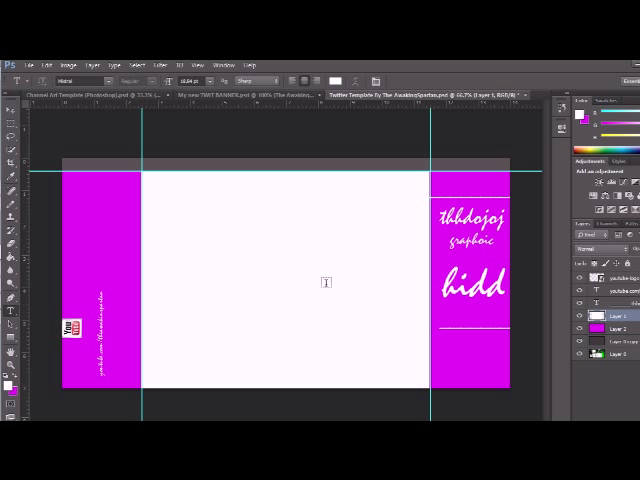
pyautogui.moveTo(343, 234)
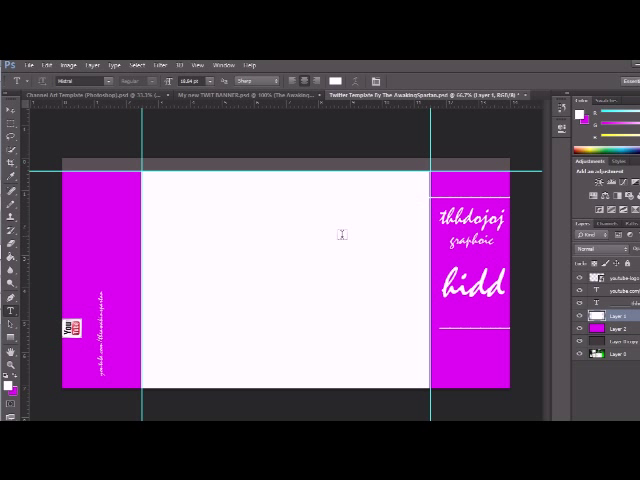